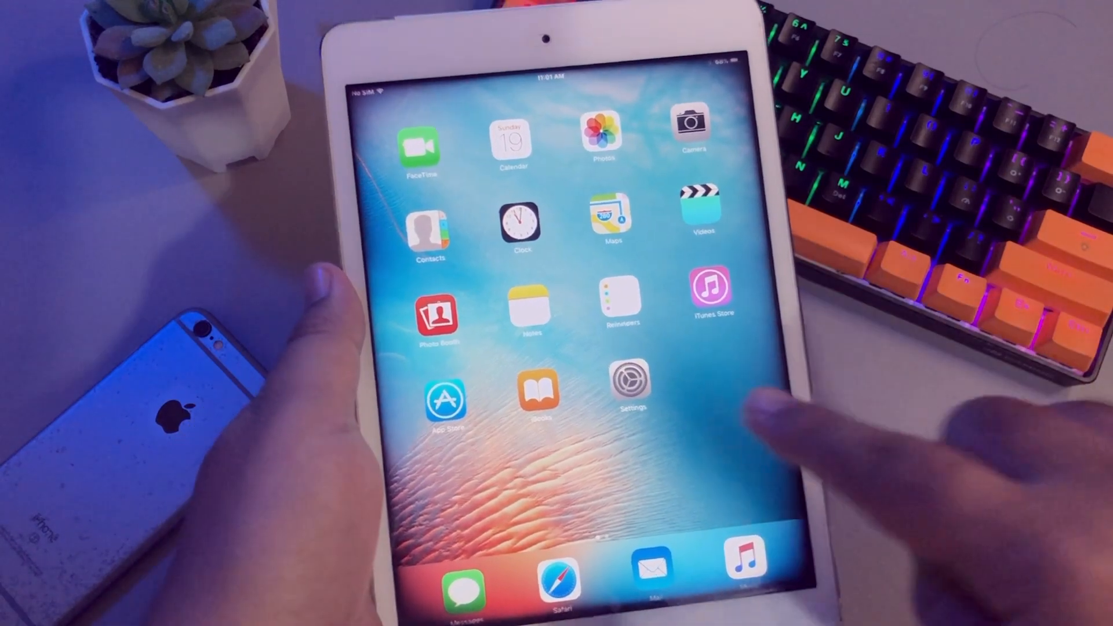
Sign out of iCloud in iPad Settings and reach the Keep or Delete data choice
{"action": "left_click", "coordinate": [628, 387]}
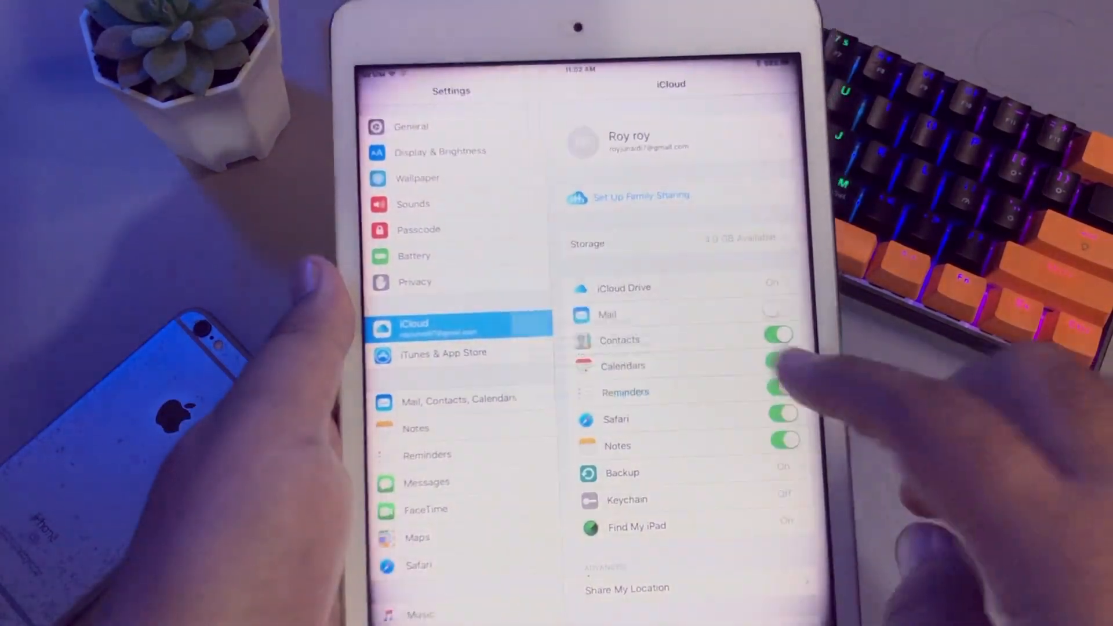
{"action": "left_click", "coordinate": [781, 439]}
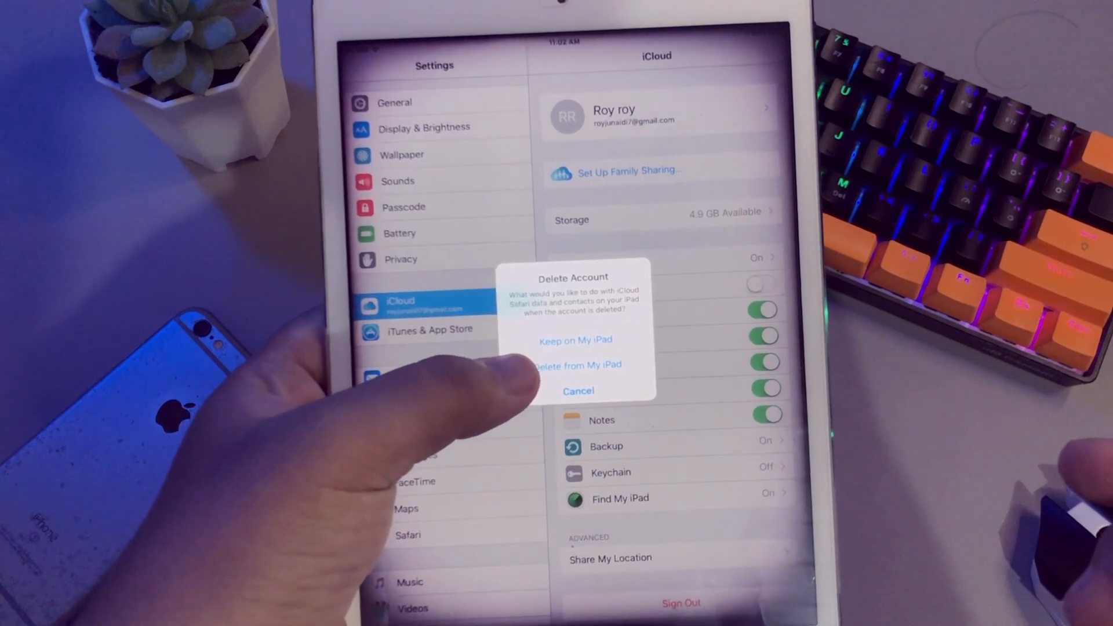
{"action": "left_click", "coordinate": [578, 391]}
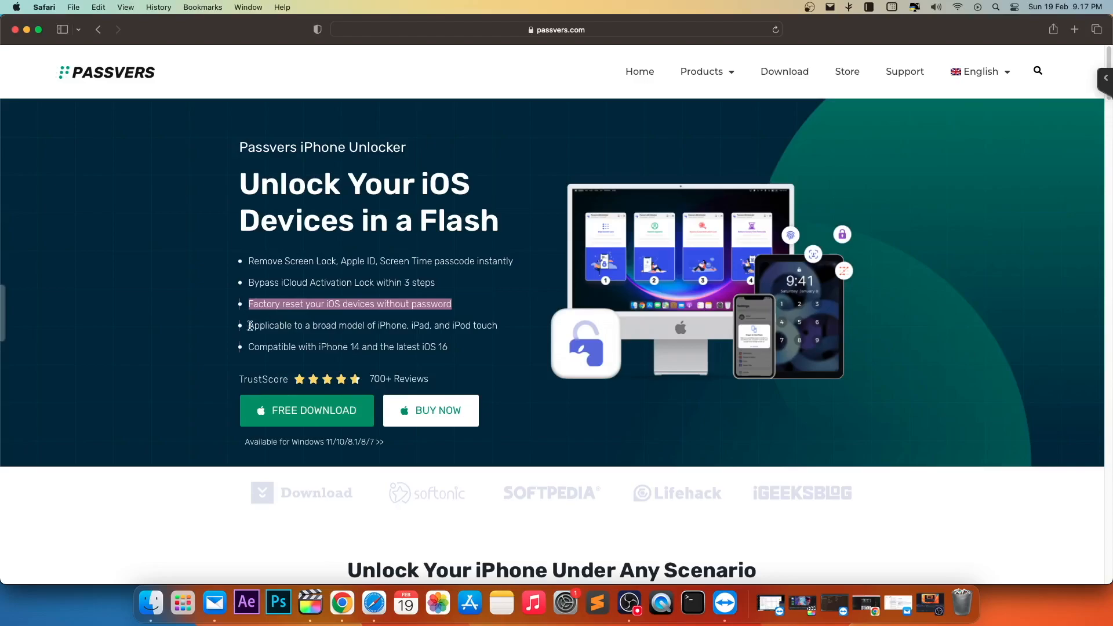
Review the iPhone Unlocker feature list down the Passvers product page
{"action": "left_click", "coordinate": [338, 344]}
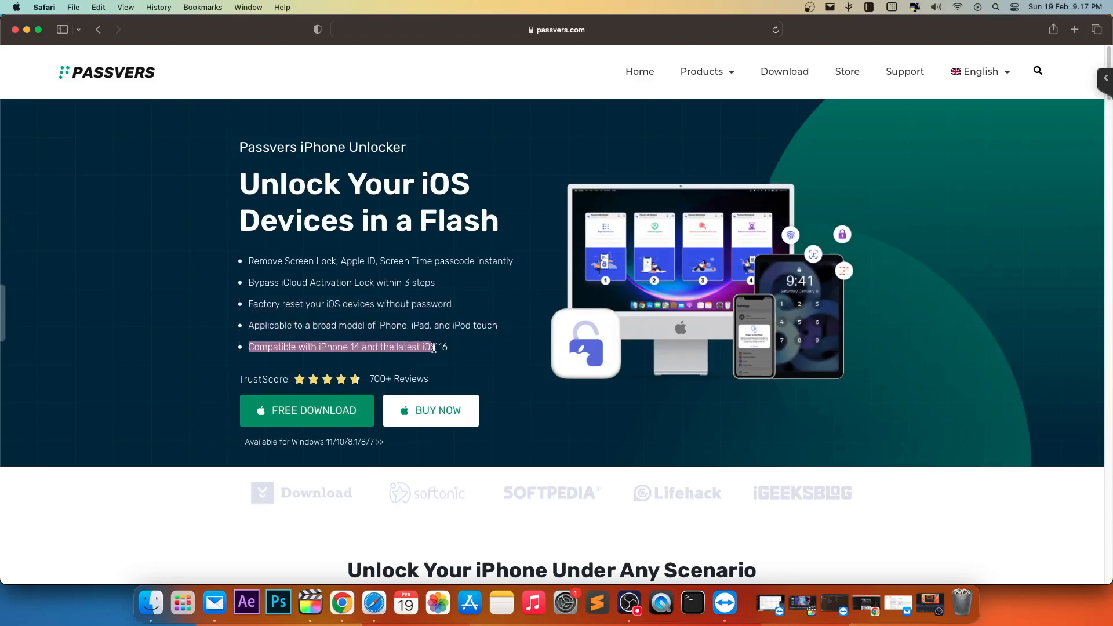
{"action": "scroll", "scroll_direction": "down", "scroll_amount": 3}
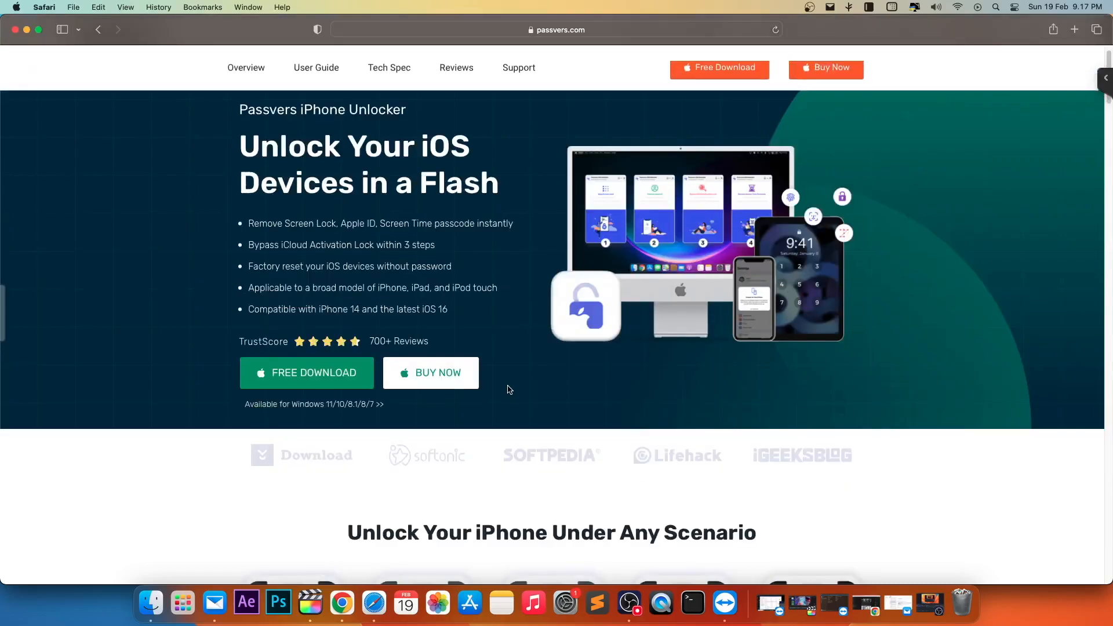
{"action": "scroll", "scroll_direction": "down", "scroll_amount": 3}
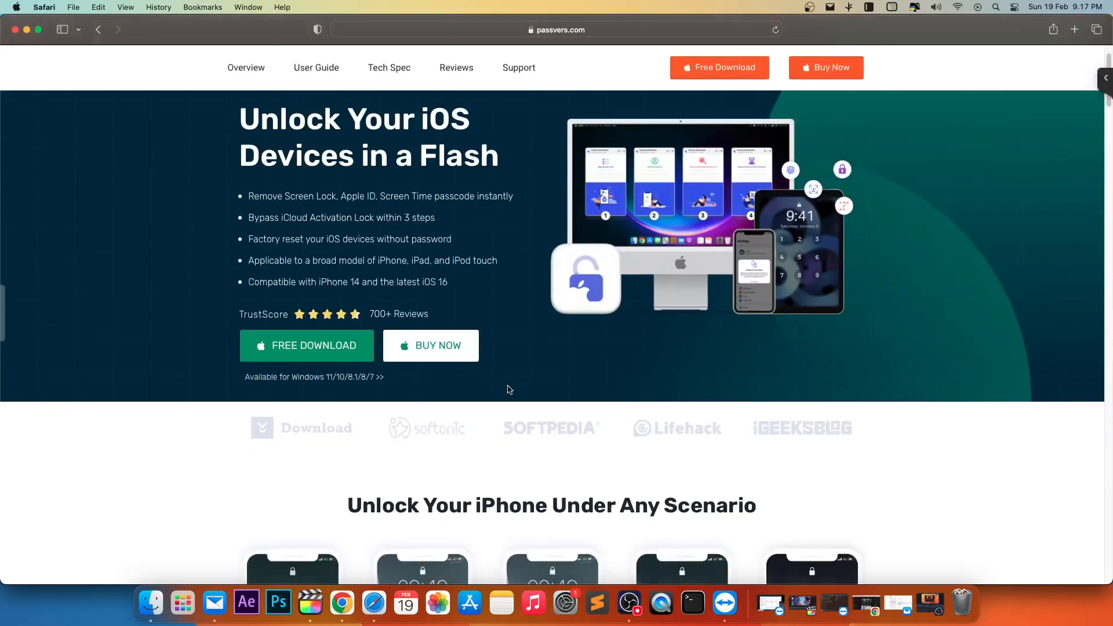
{"action": "scroll", "scroll_direction": "down", "scroll_amount": 3}
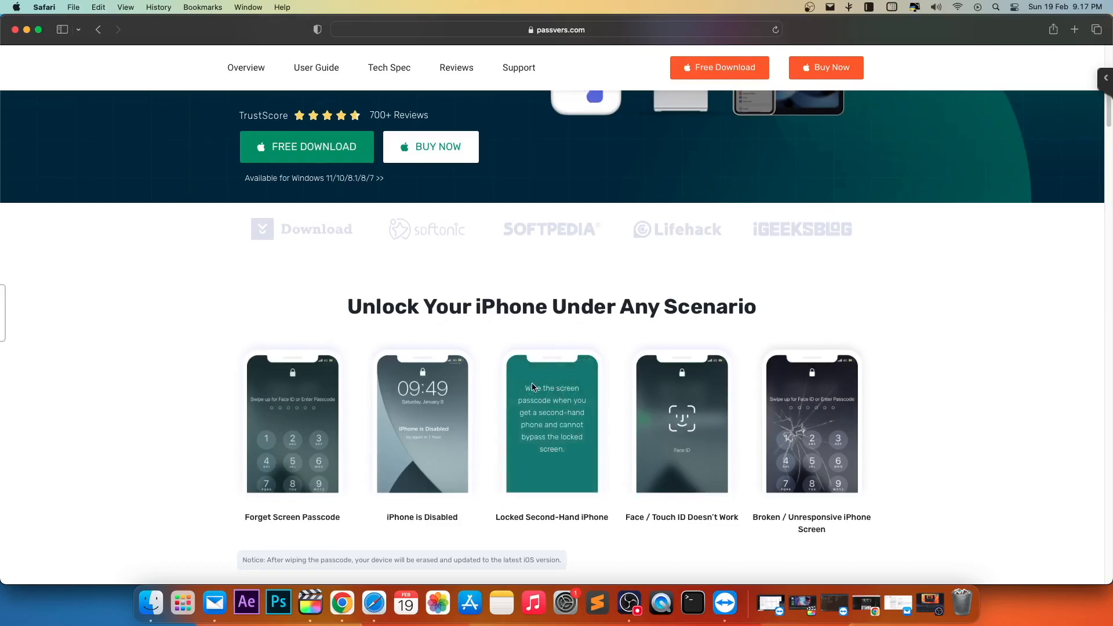
{"action": "scroll", "scroll_direction": "down", "scroll_amount": 3}
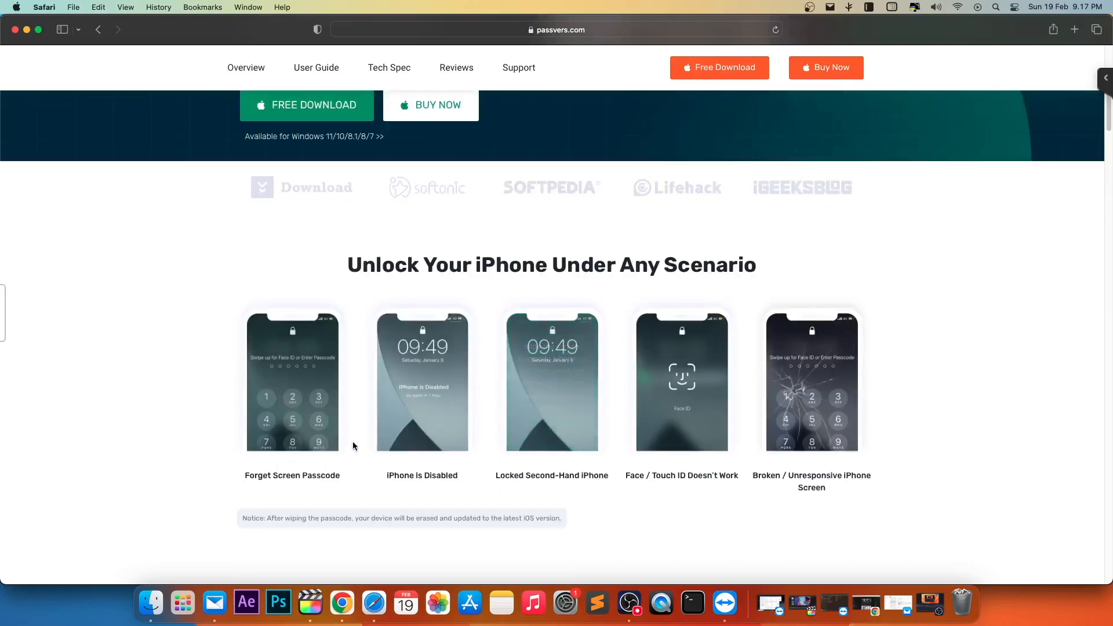
{"action": "mouse_move", "coordinate": [704, 475]}
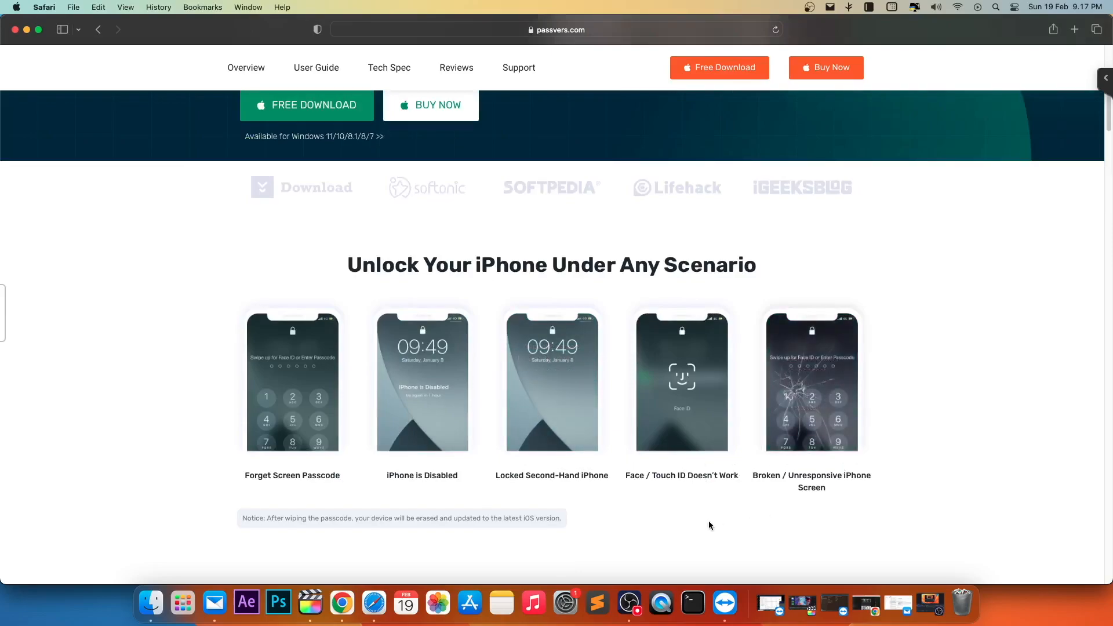
{"action": "scroll", "scroll_direction": "down", "scroll_amount": 3}
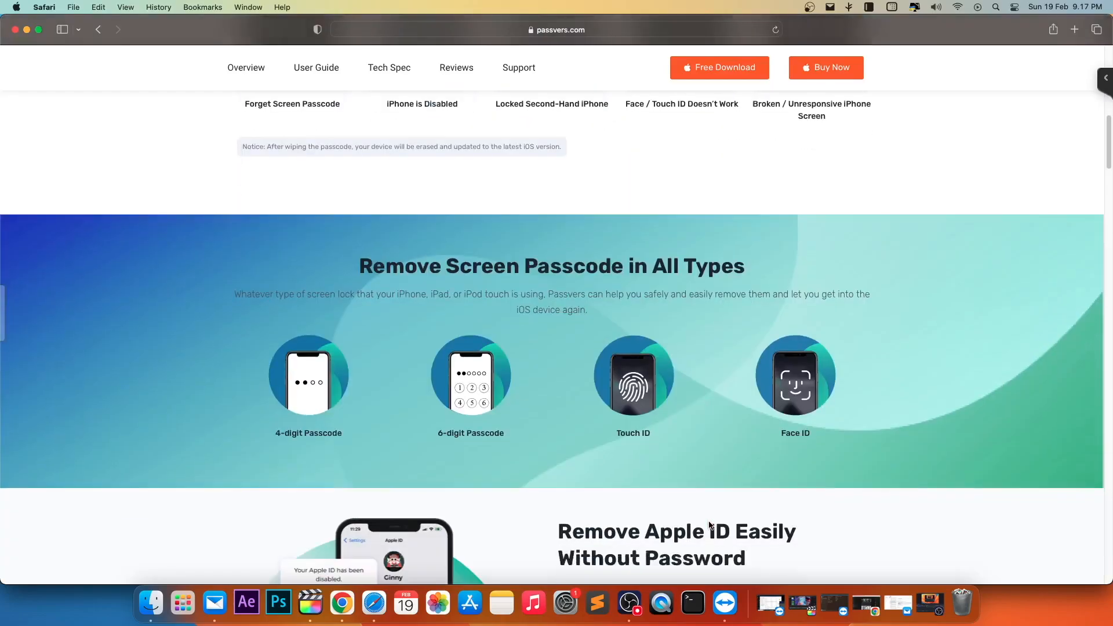
{"action": "scroll", "scroll_direction": "down", "scroll_amount": 3}
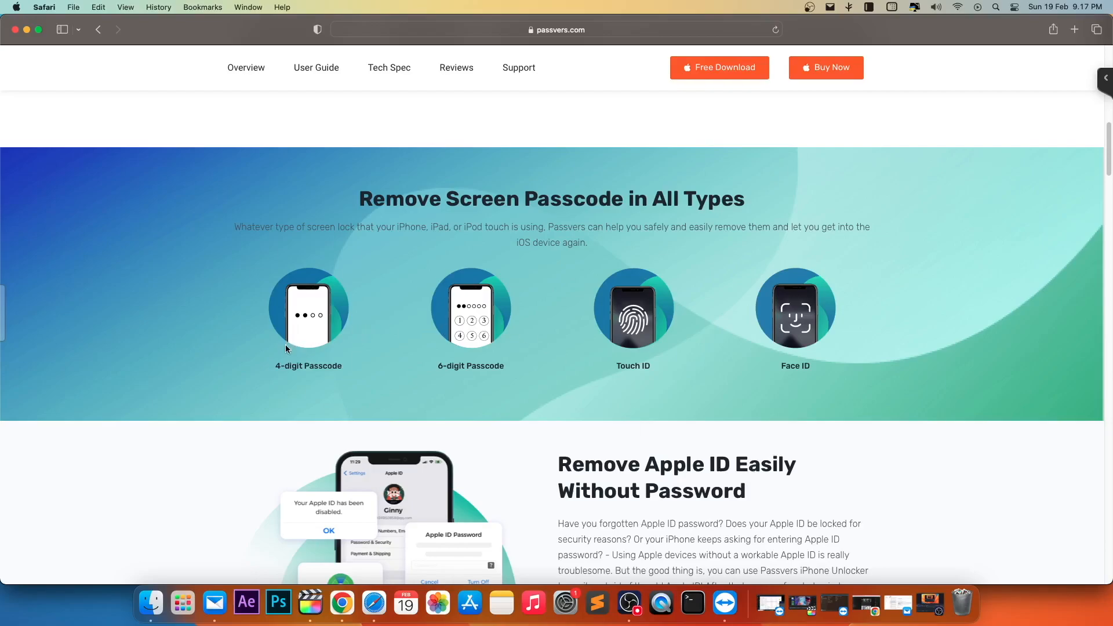
{"action": "scroll", "scroll_direction": "down", "scroll_amount": 3}
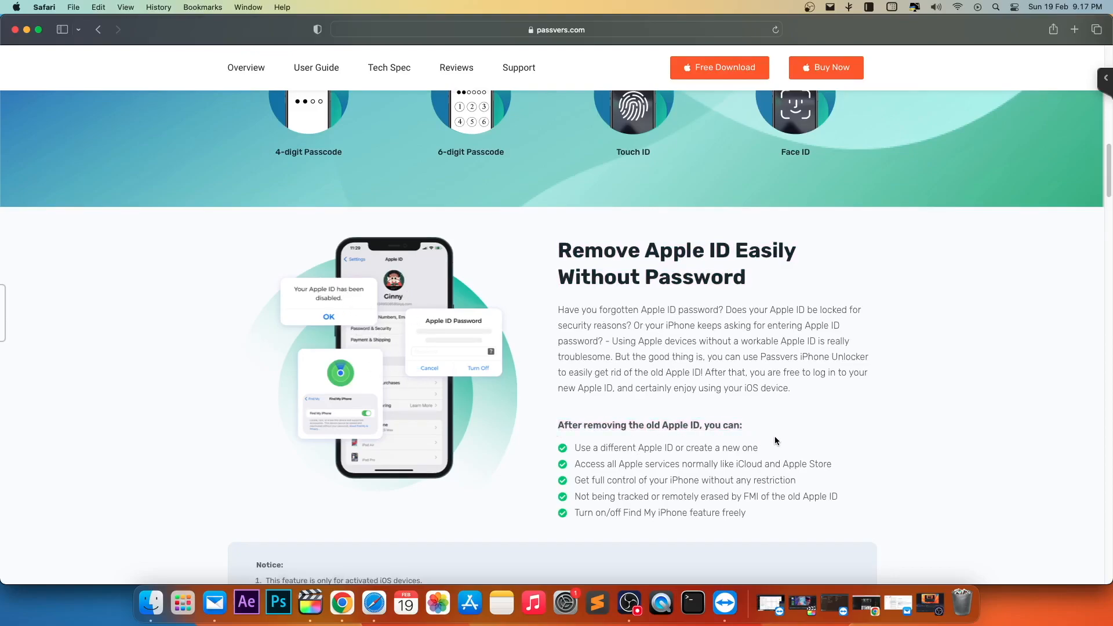
{"action": "mouse_move", "coordinate": [980, 508]}
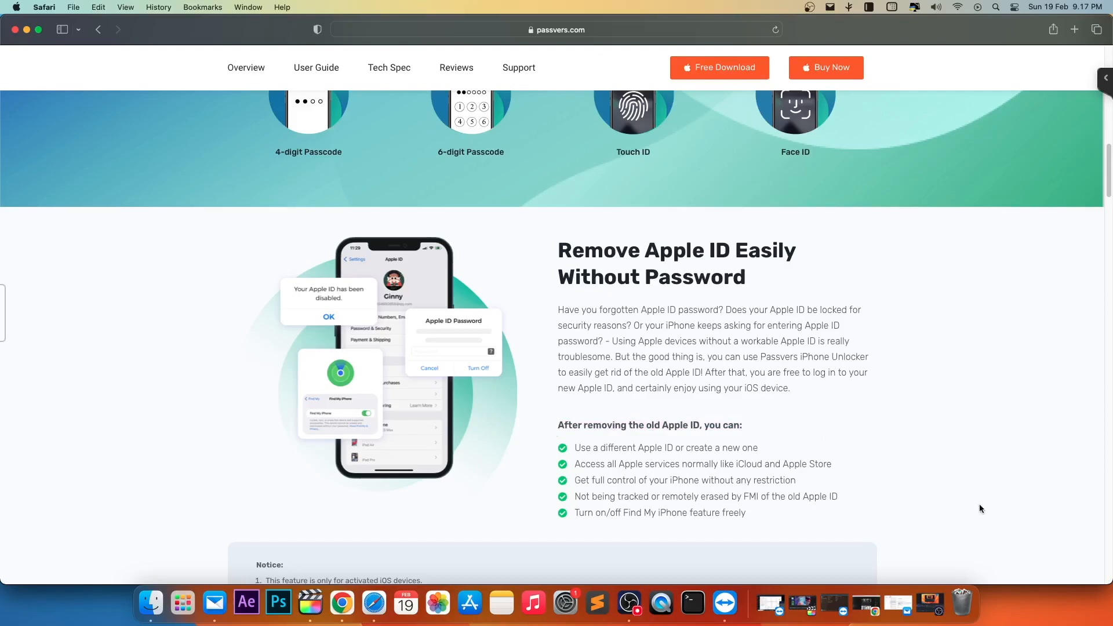
{"action": "scroll", "scroll_direction": "down", "scroll_amount": 3}
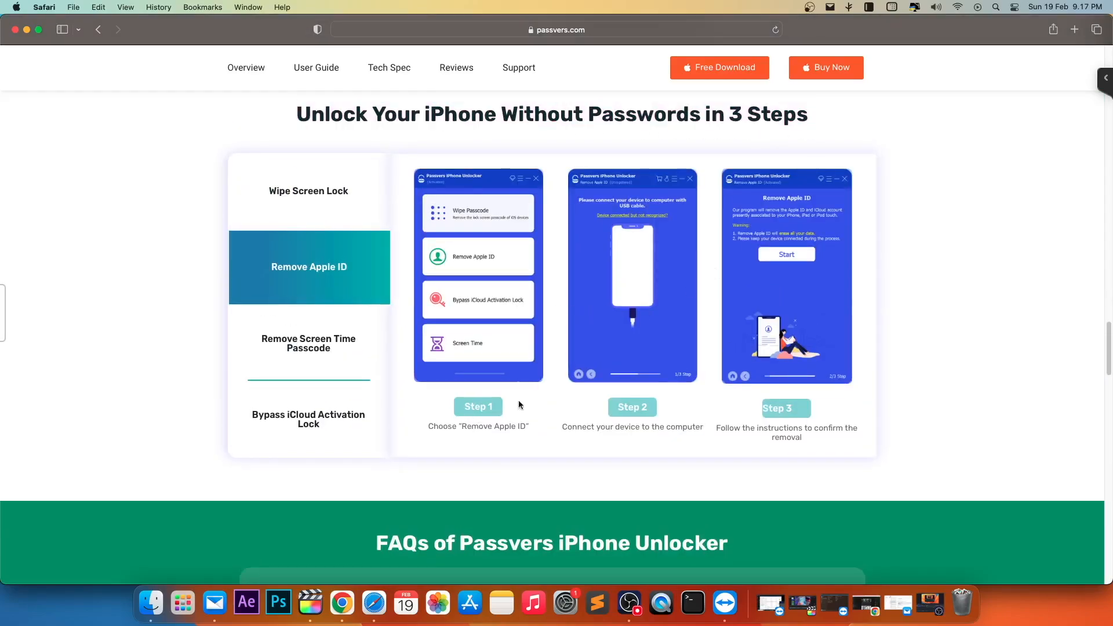
{"action": "mouse_move", "coordinate": [1074, 350]}
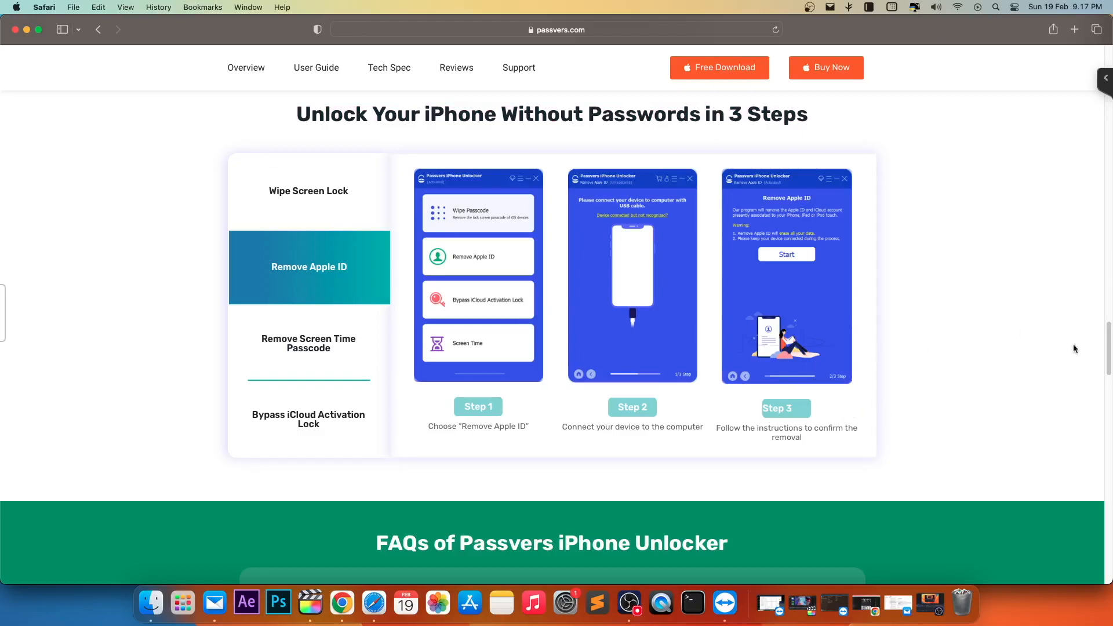
Start the free download of the Passvers iPhone Unlocker installer
{"action": "scroll", "scroll_direction": "up", "scroll_amount": 3}
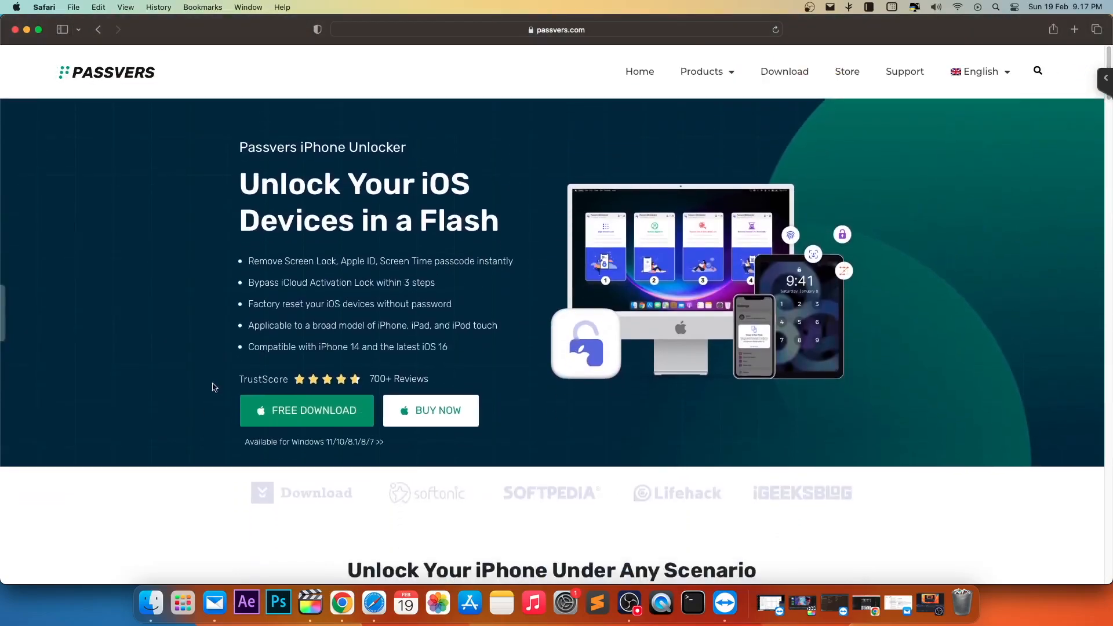
{"action": "left_click", "coordinate": [306, 411]}
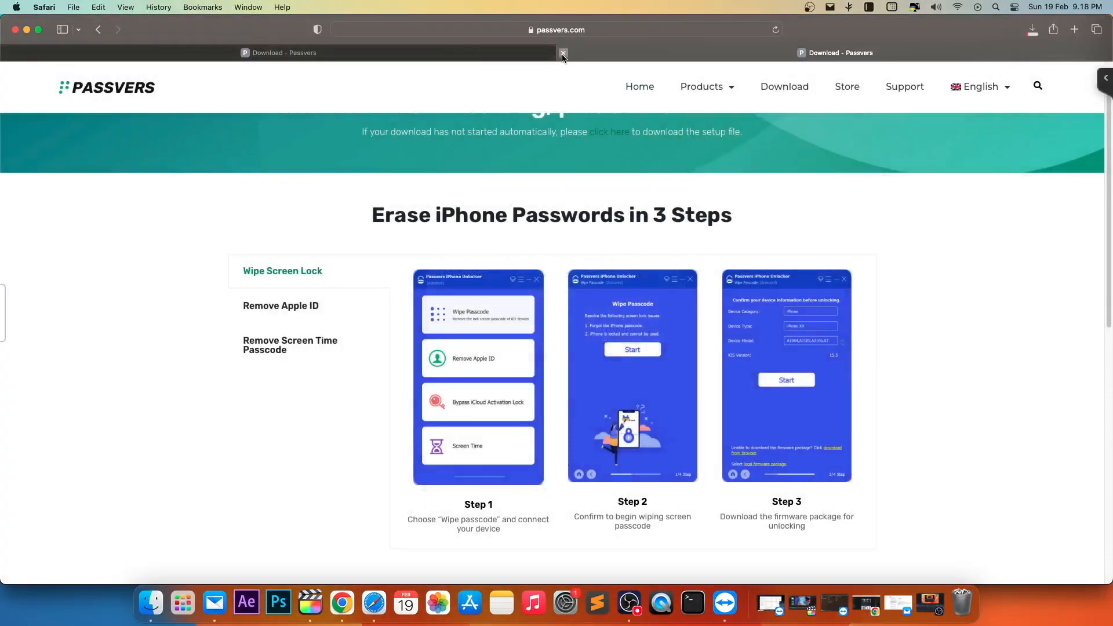
Close the duplicate Download - Passvers page and launch Passvers iPhone Unlocker from the Dock
{"action": "left_click", "coordinate": [166, 603]}
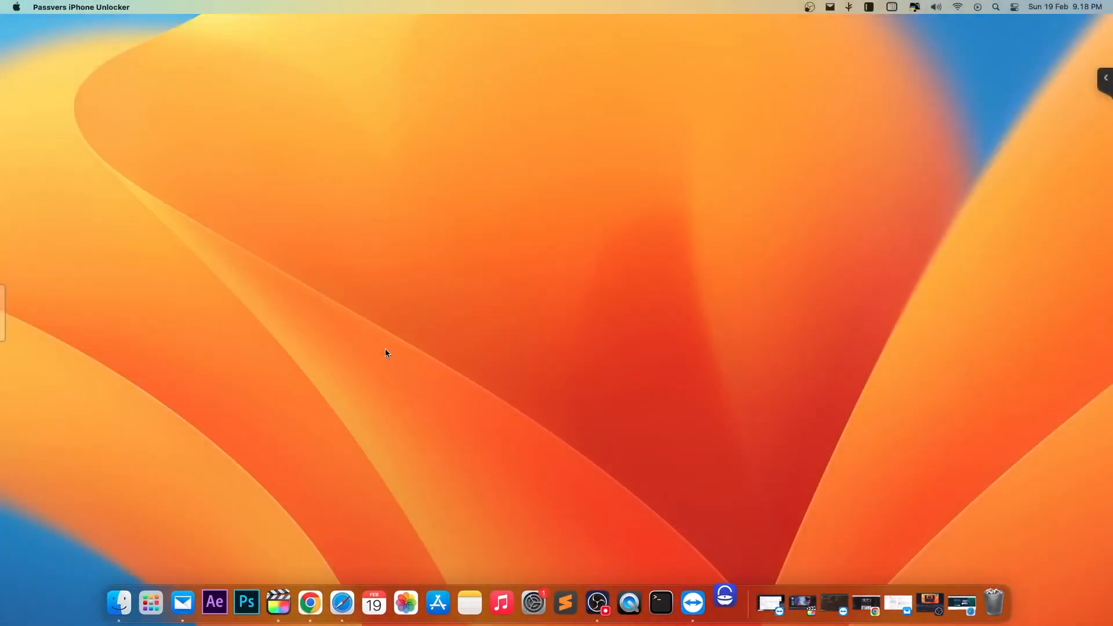
{"action": "left_click", "coordinate": [725, 604]}
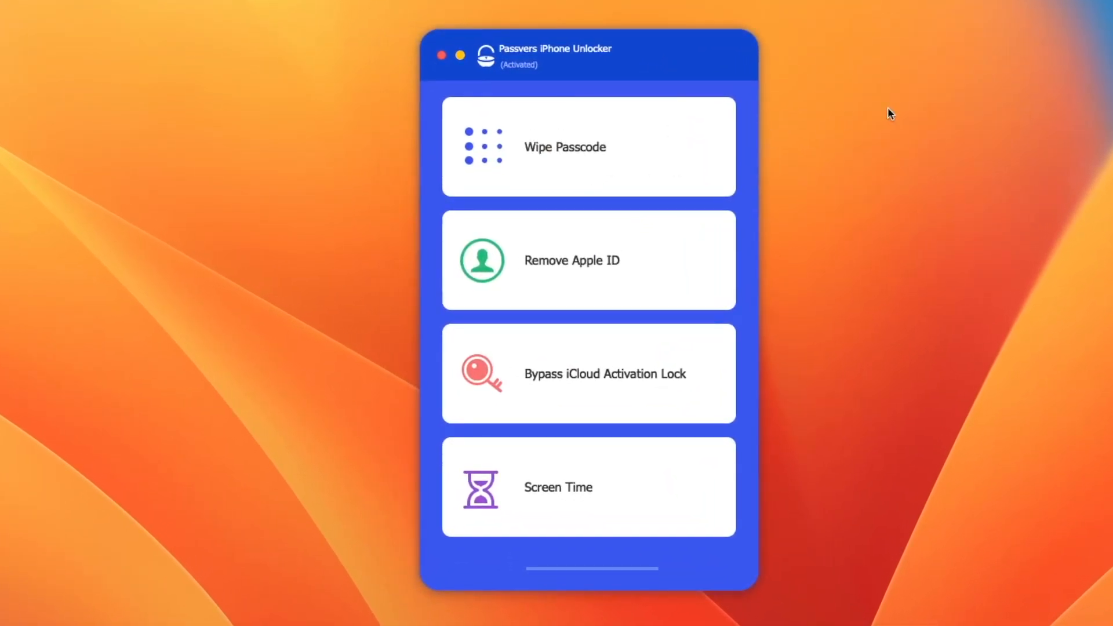
{"action": "mouse_move", "coordinate": [664, 130]}
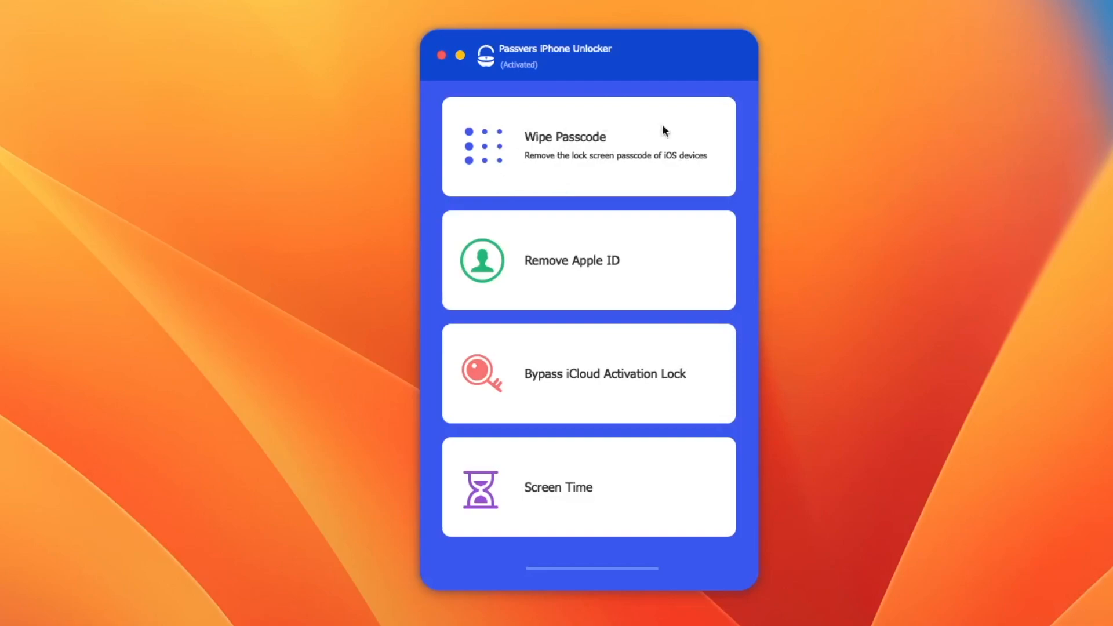
{"action": "mouse_move", "coordinate": [633, 308]}
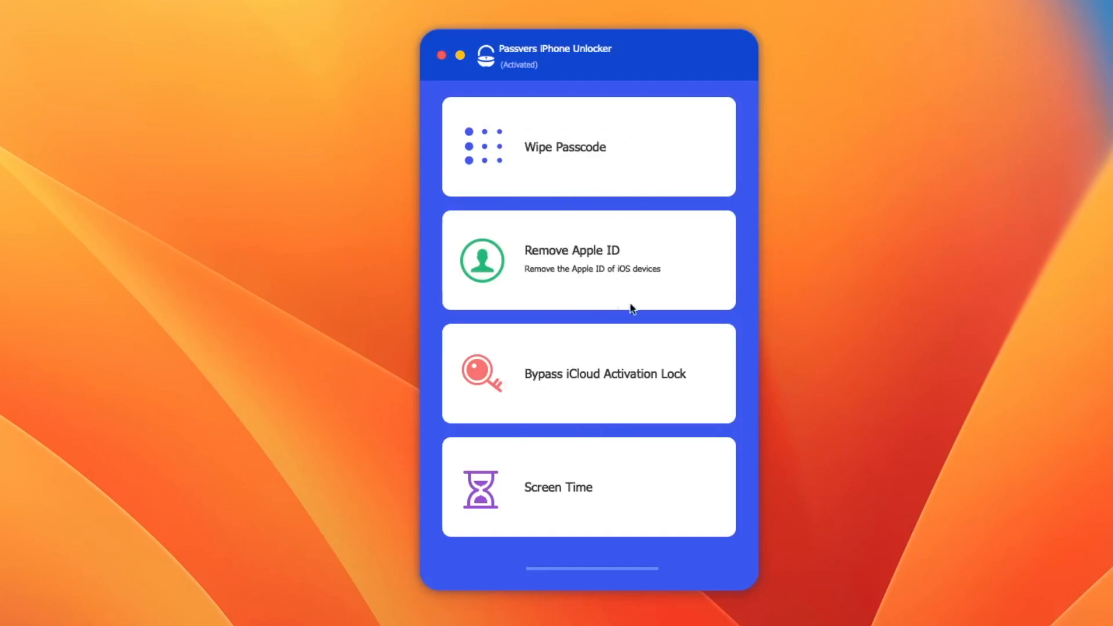
{"action": "mouse_move", "coordinate": [604, 253]}
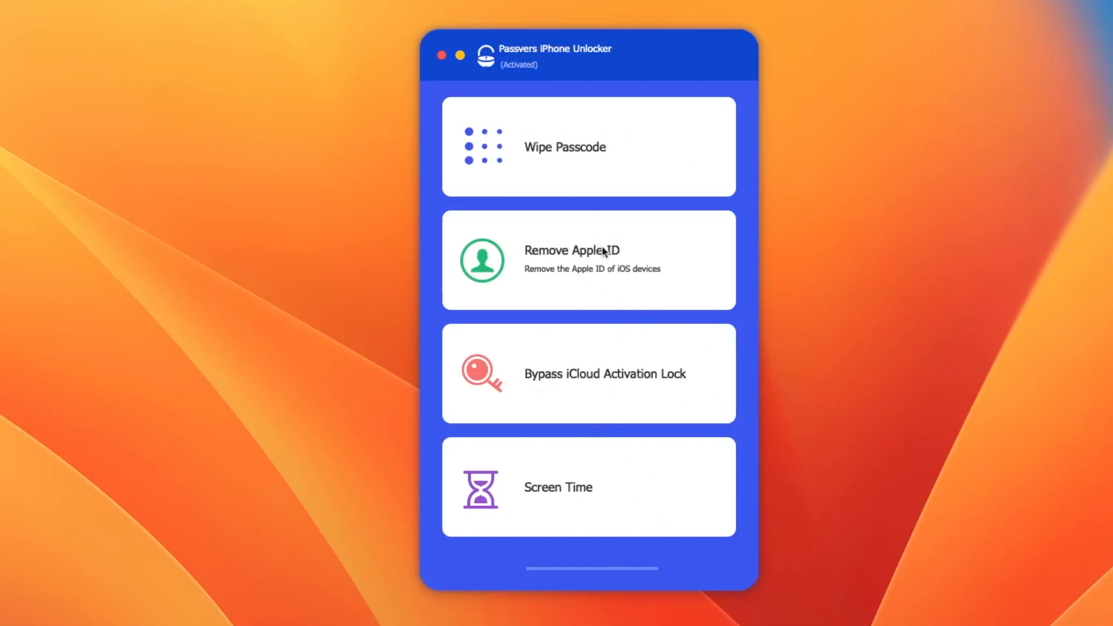
{"action": "mouse_move", "coordinate": [615, 298]}
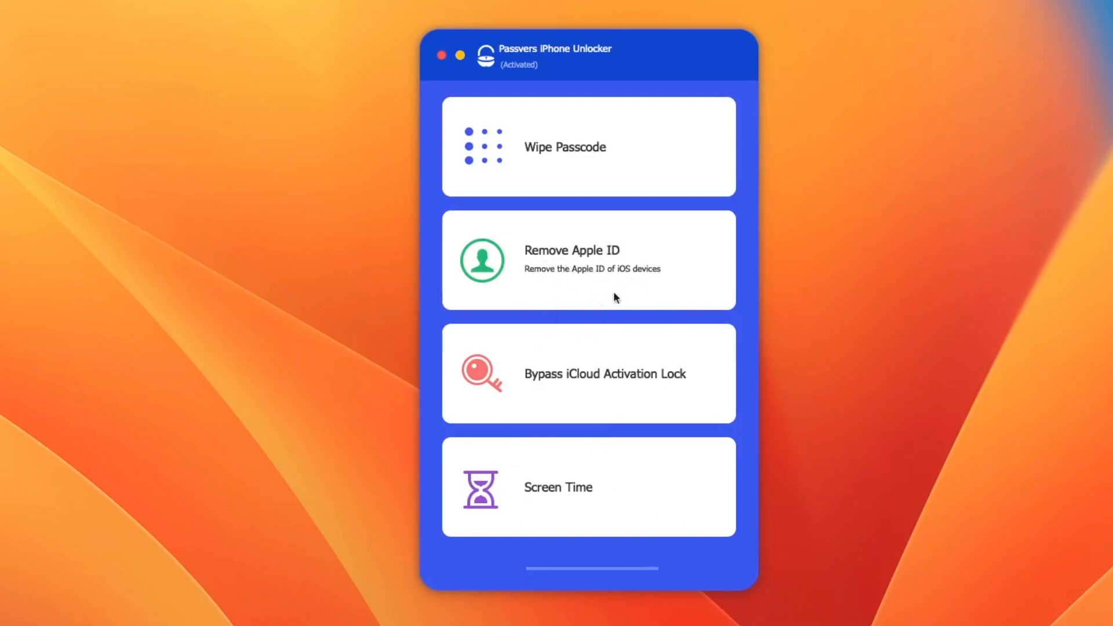
Choose the Remove Apple ID tool from the main menu
{"action": "left_click", "coordinate": [589, 259]}
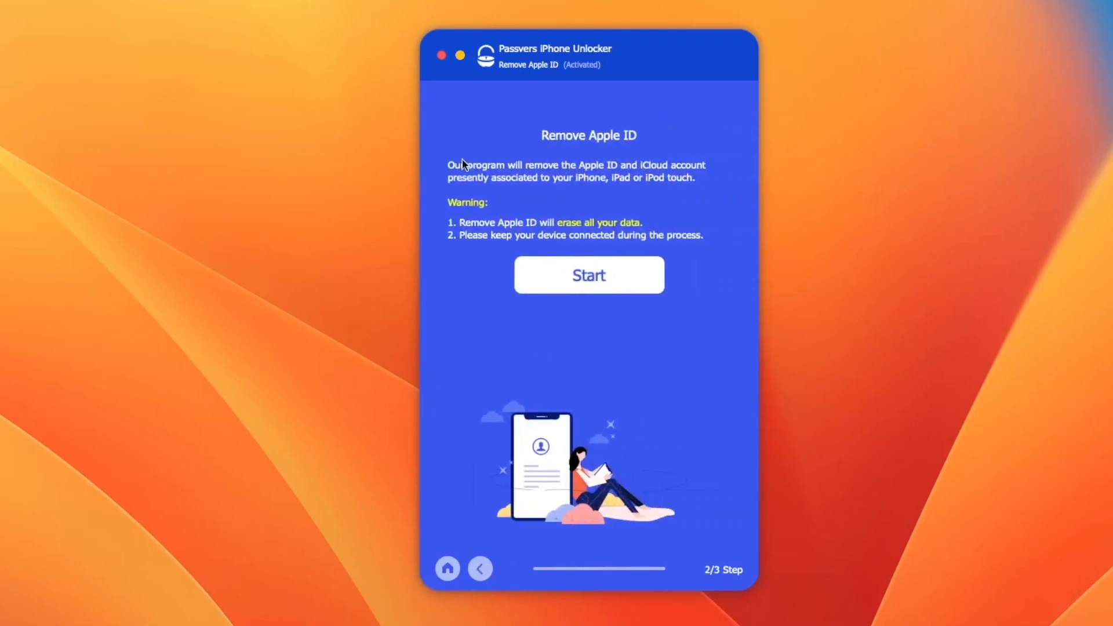
{"action": "mouse_move", "coordinate": [482, 229]}
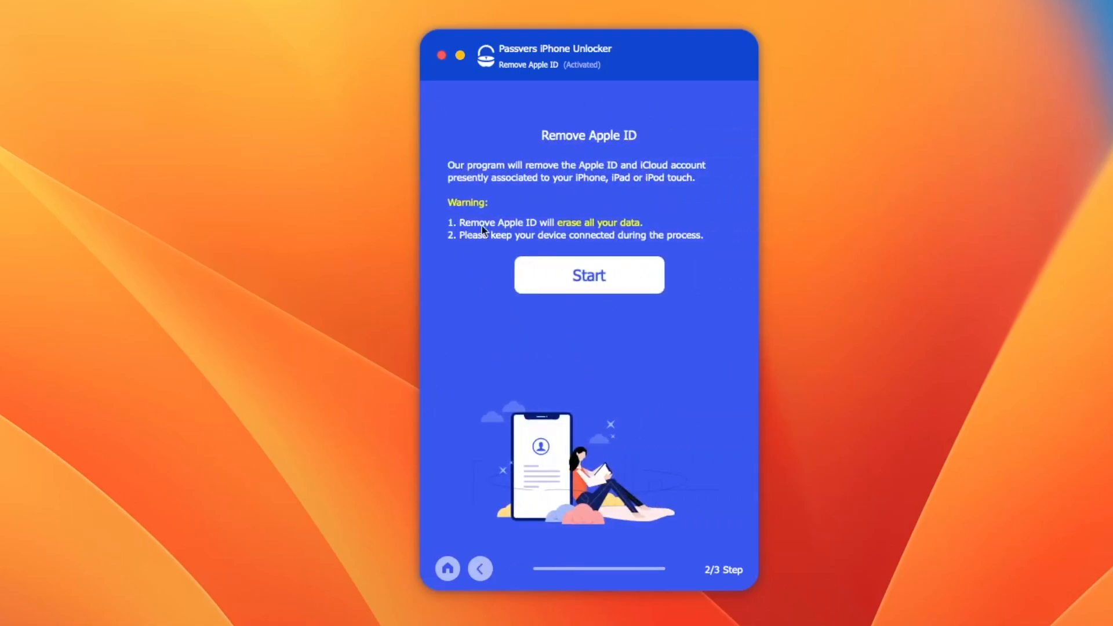
{"action": "mouse_move", "coordinate": [685, 276]}
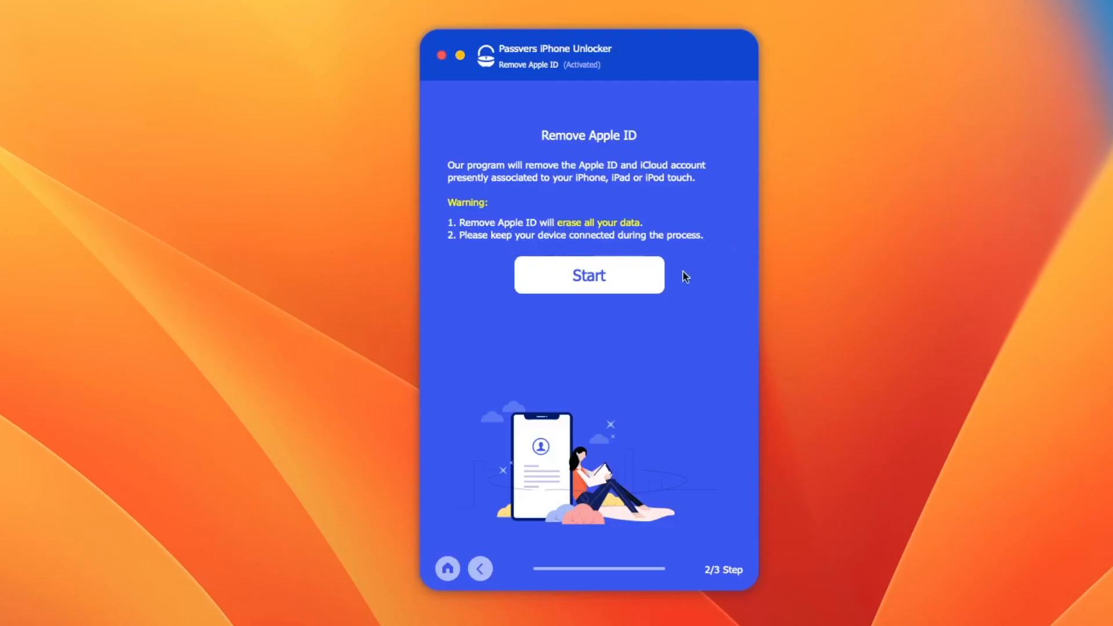
{"action": "left_click", "coordinate": [588, 275]}
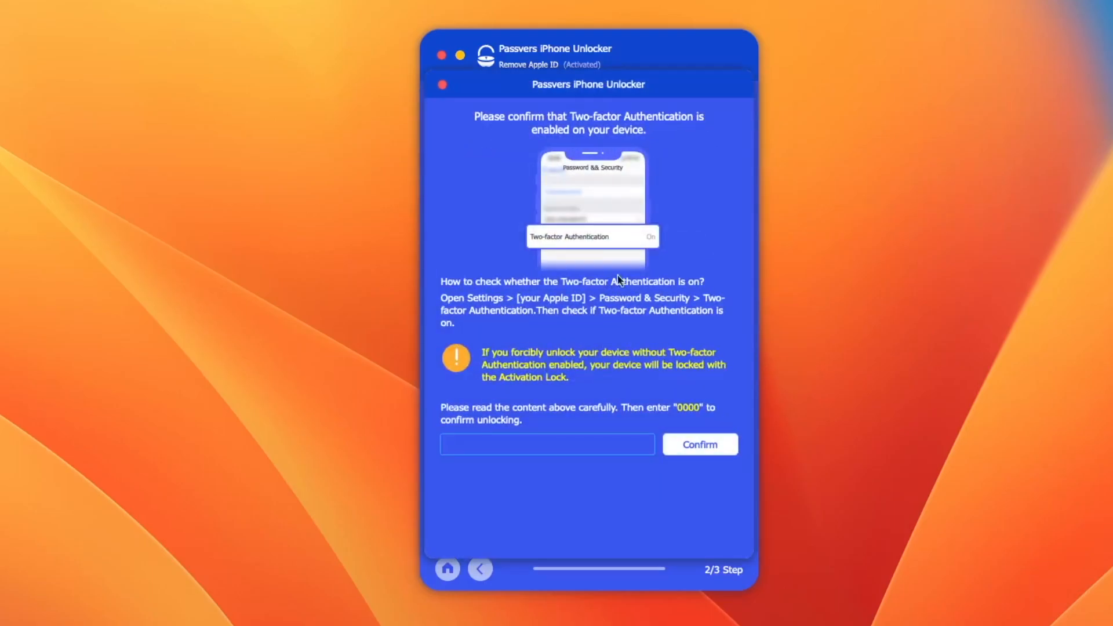
{"action": "mouse_move", "coordinate": [688, 414]}
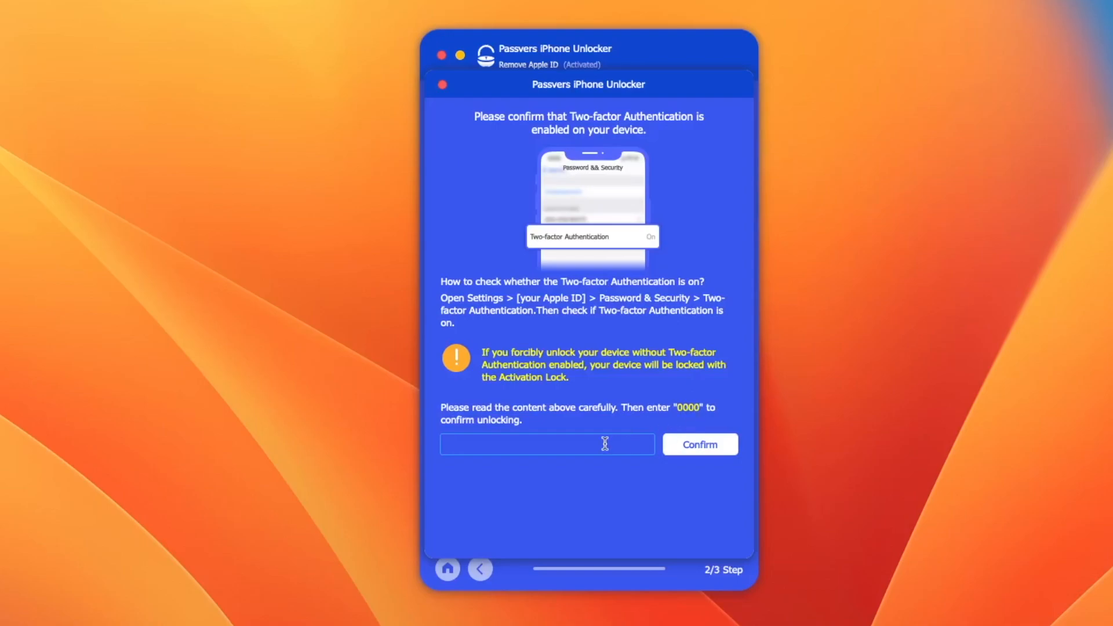
{"action": "type", "text": "0000"}
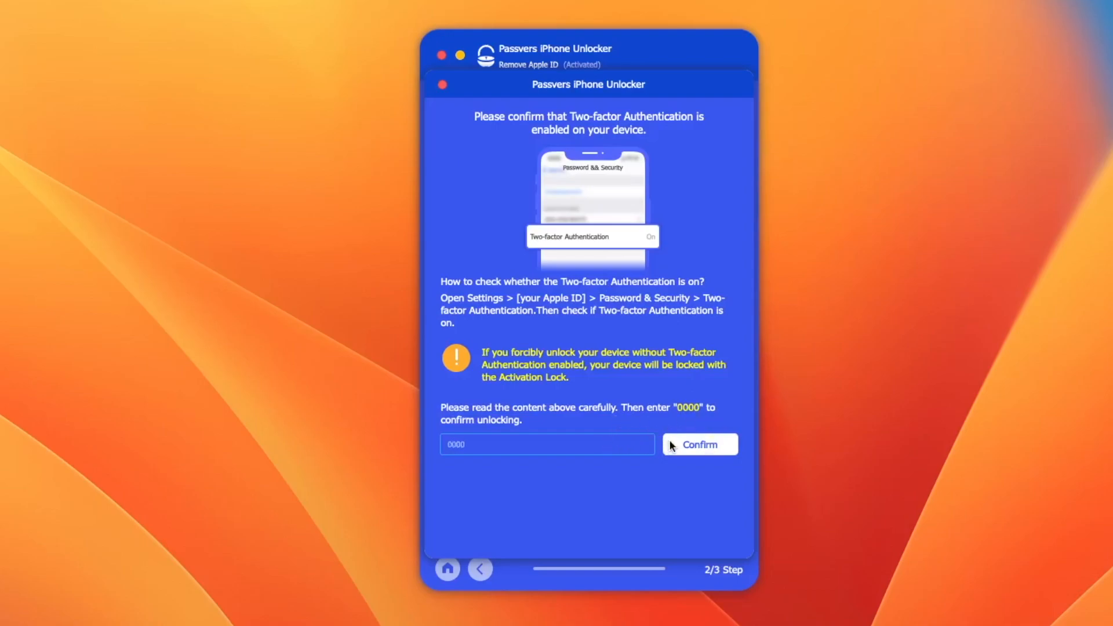
{"action": "left_click", "coordinate": [698, 444]}
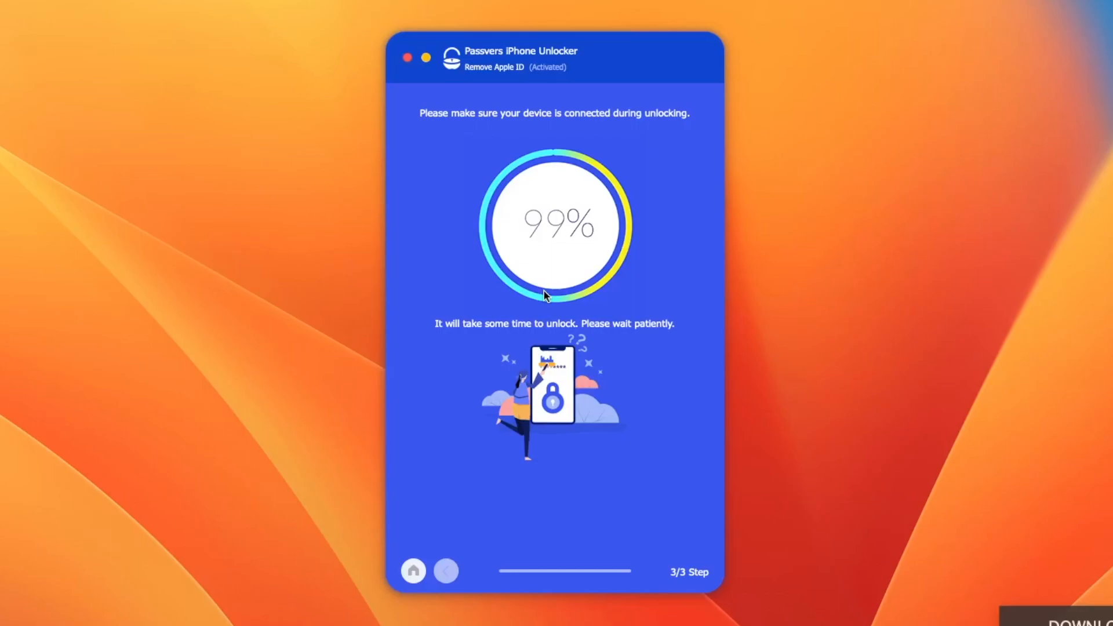
{"action": "mouse_move", "coordinate": [651, 462]}
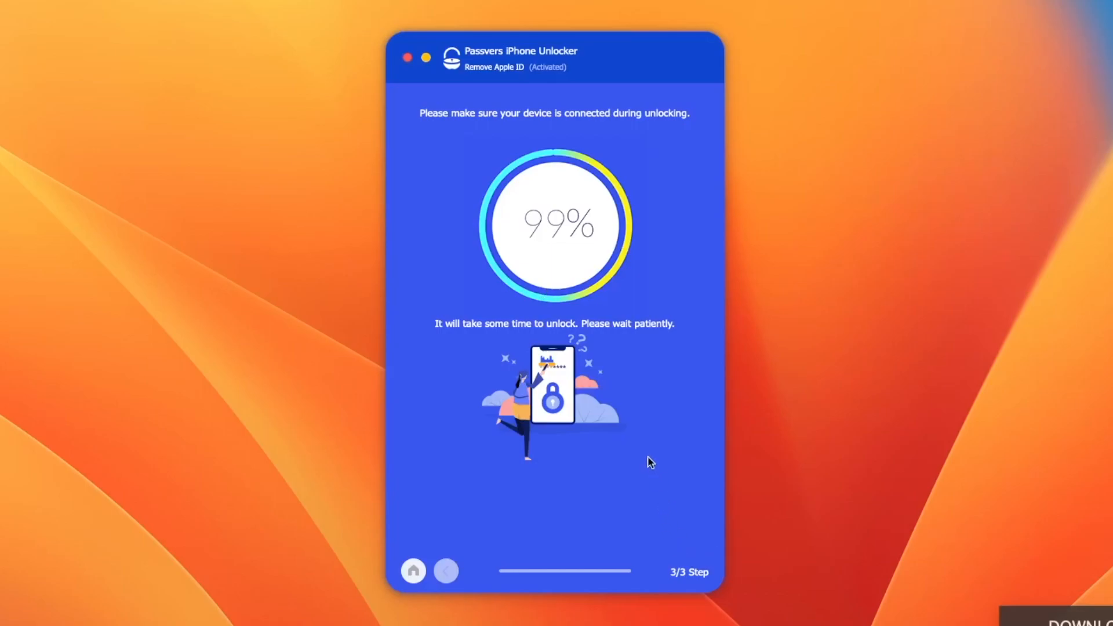